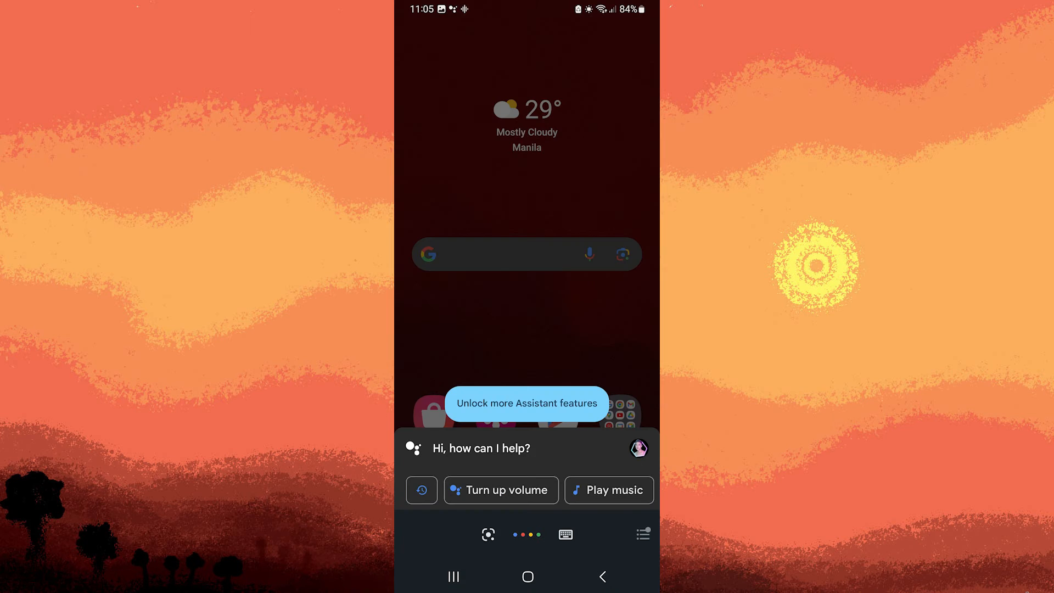
{"action": "left_click", "coordinate": [525, 534]}
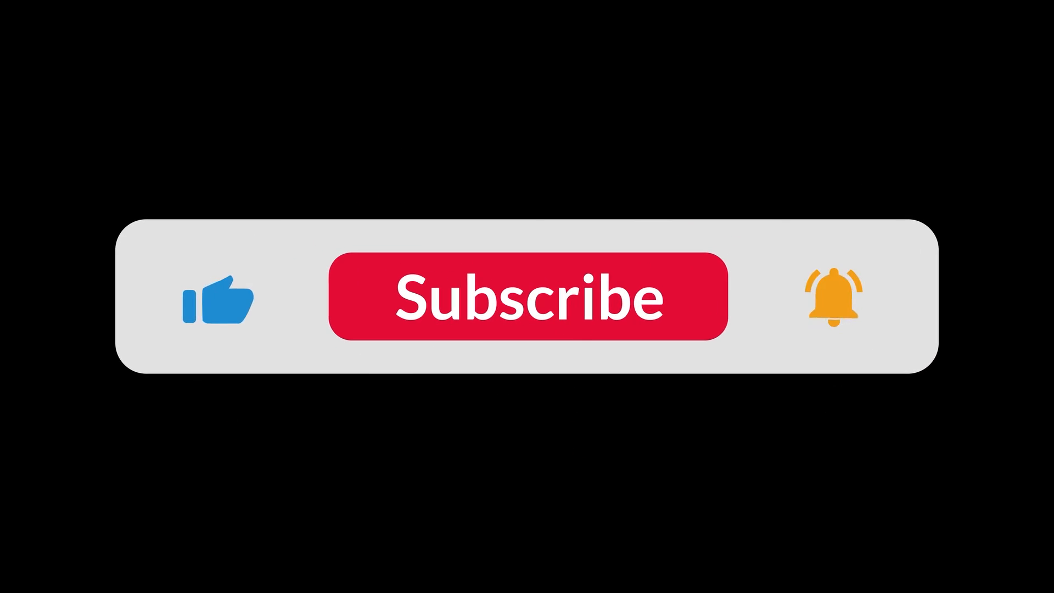
{"action": "left_click", "coordinate": [526, 307]}
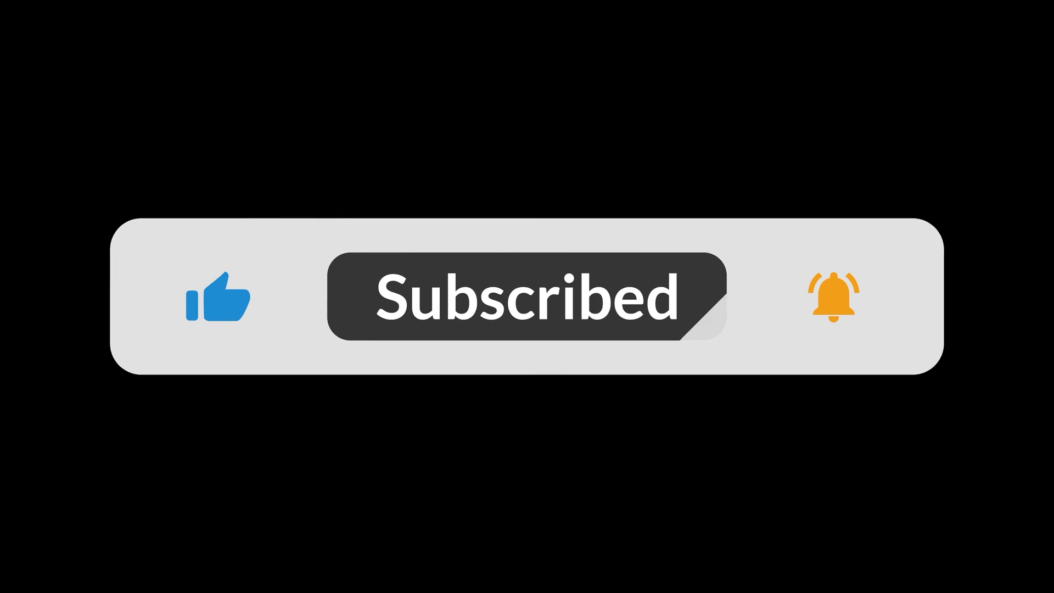